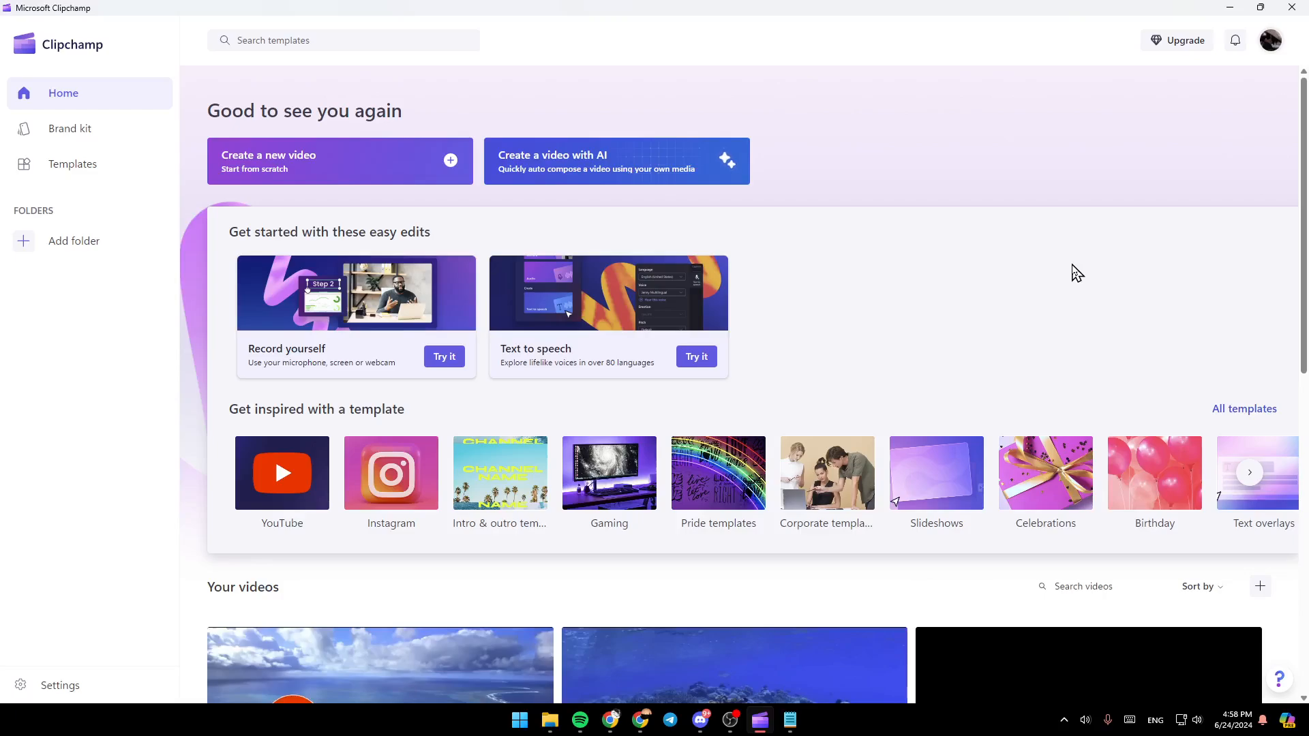
{"action": "mouse_move", "coordinate": [219, 321]}
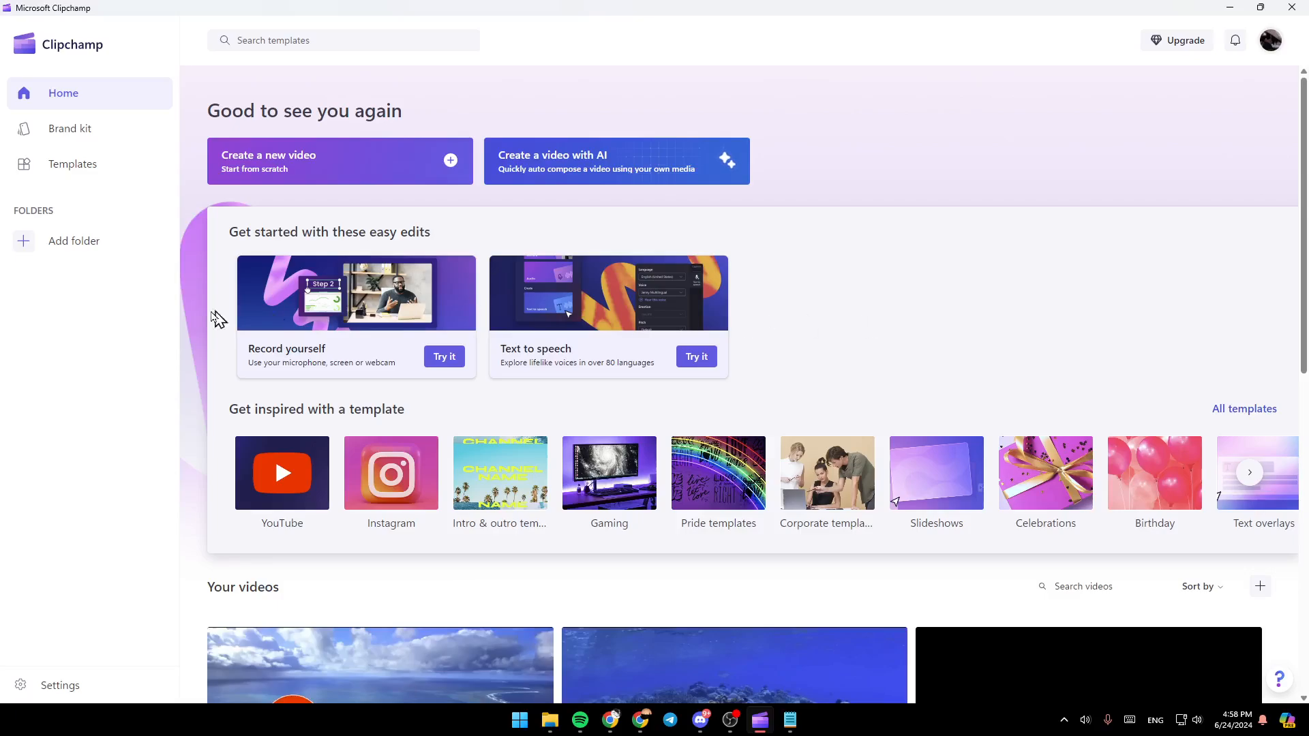
{"action": "mouse_move", "coordinate": [75, 98]}
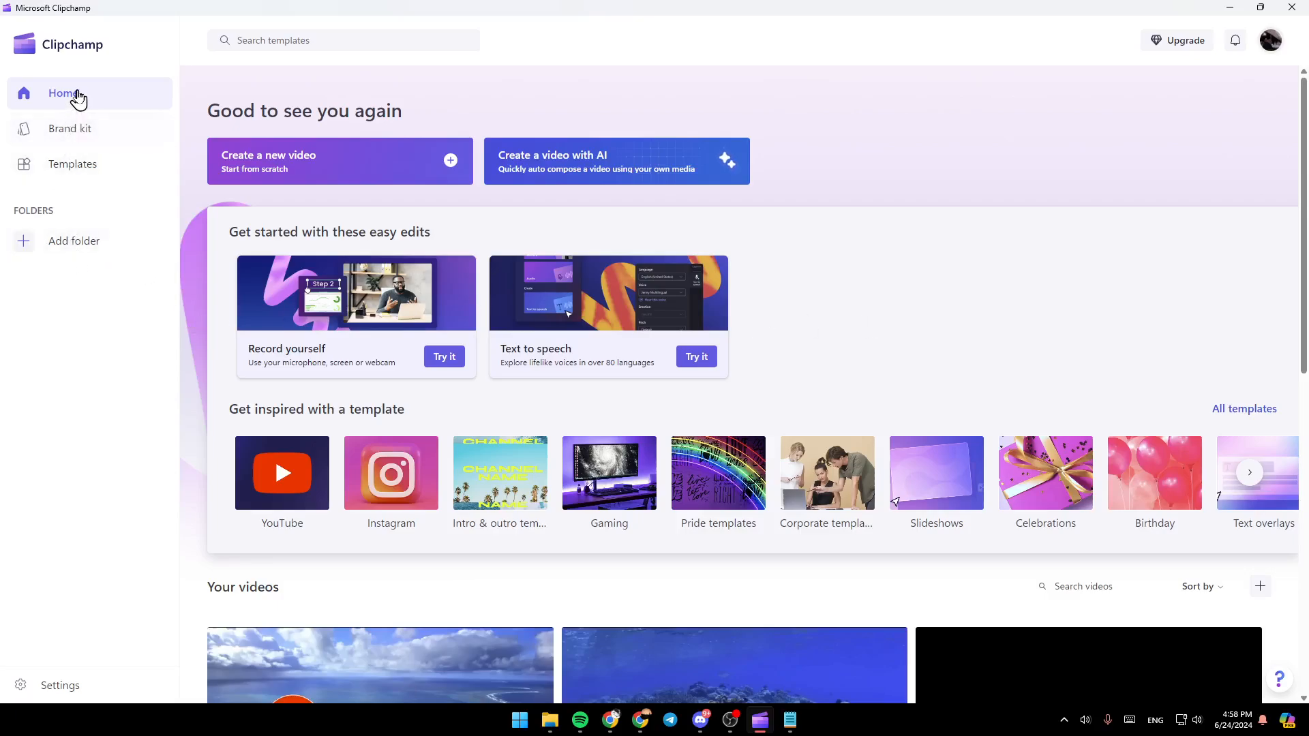
{"action": "mouse_move", "coordinate": [88, 134]}
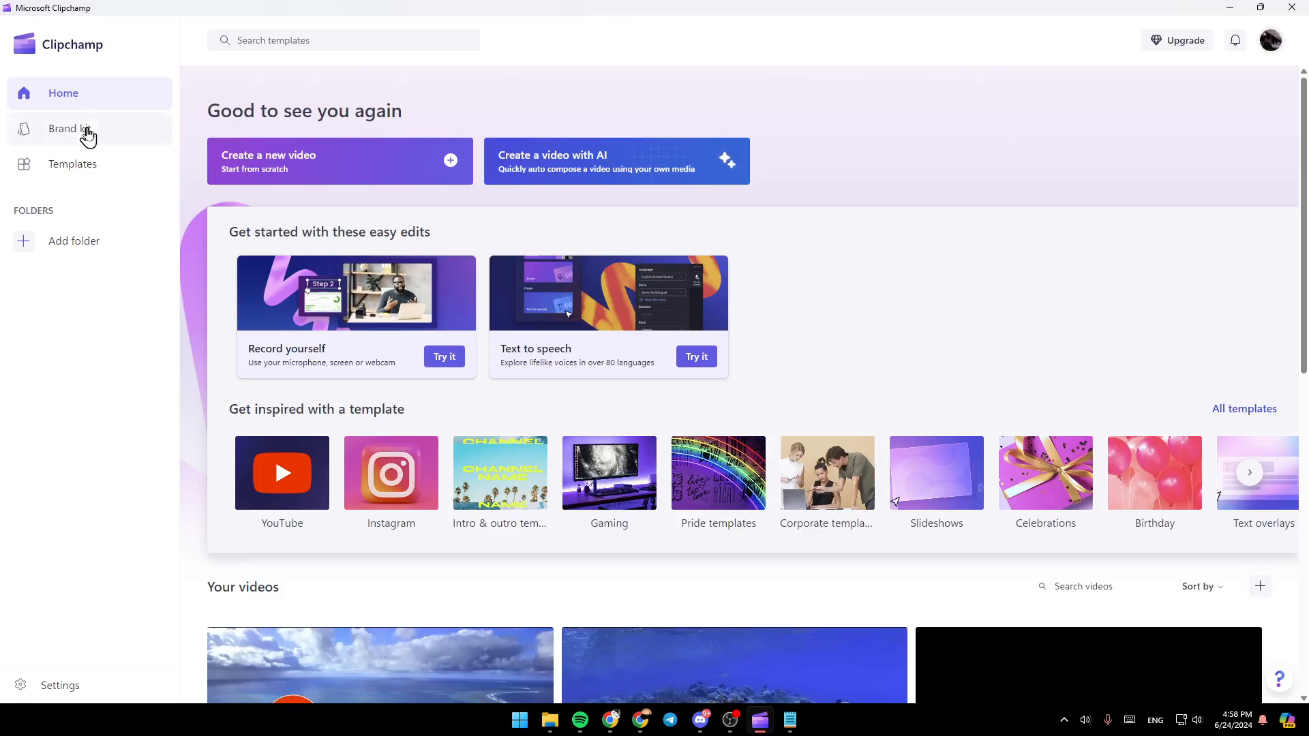
{"action": "mouse_move", "coordinate": [74, 241]}
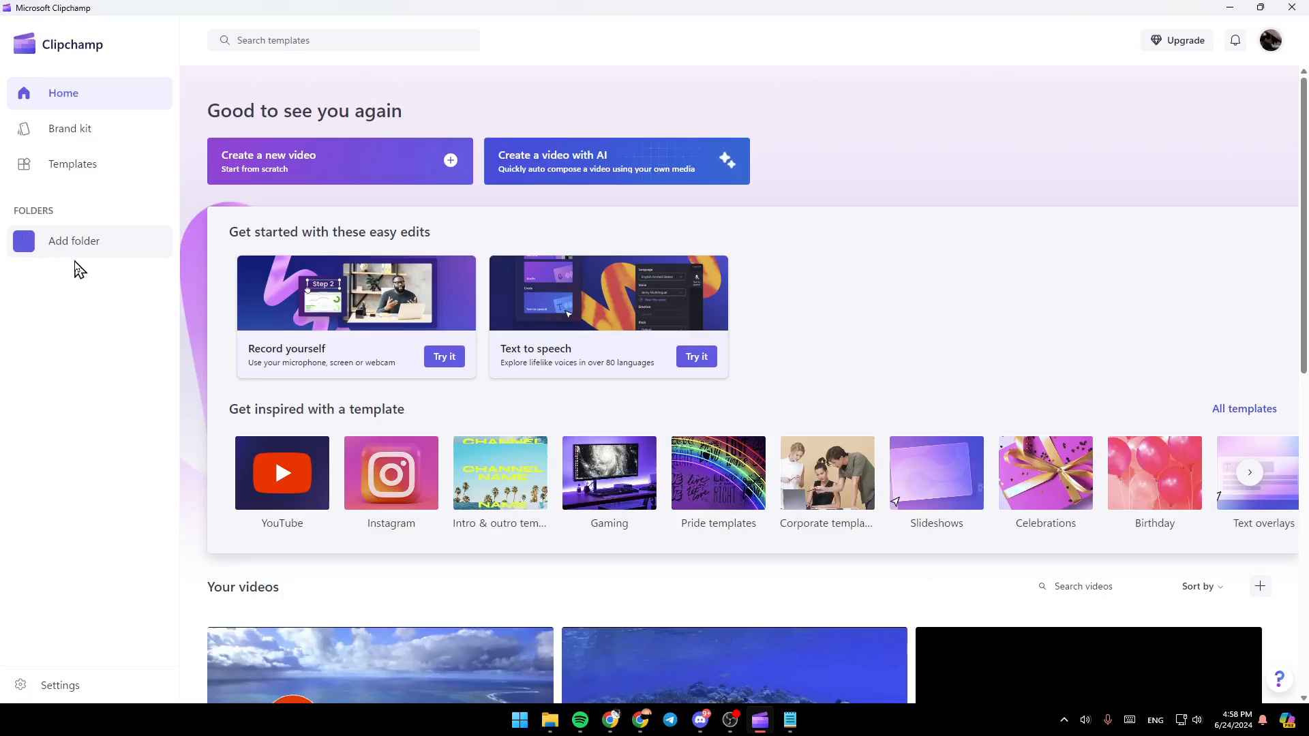
{"action": "mouse_move", "coordinate": [412, 272]}
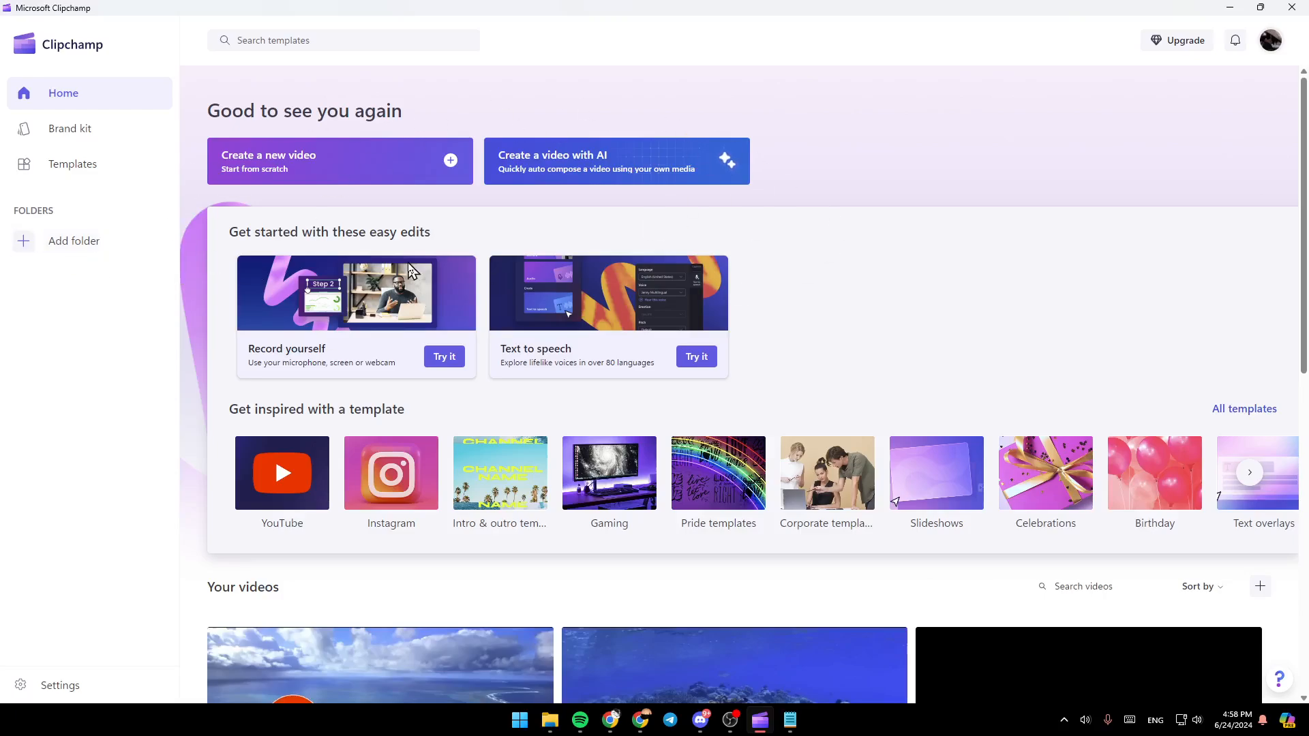
{"action": "mouse_move", "coordinate": [378, 193]}
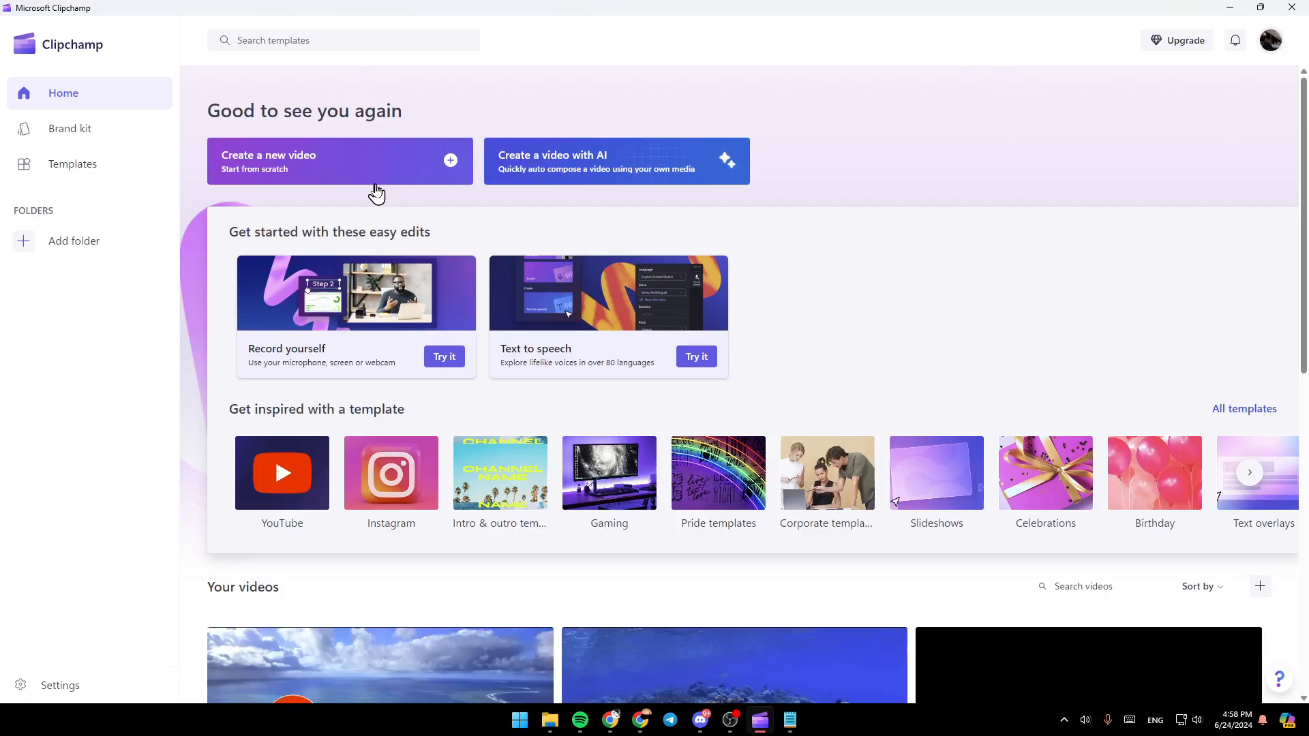
{"action": "mouse_move", "coordinate": [530, 182]}
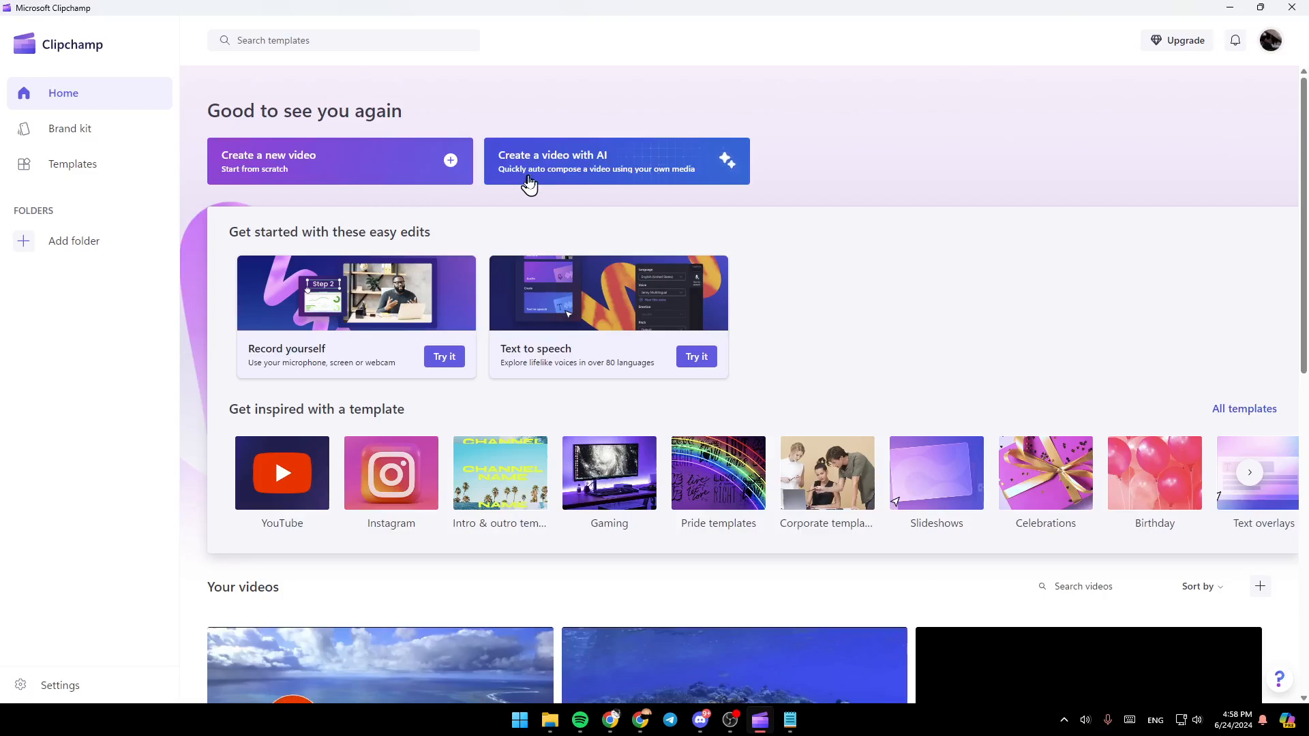
{"action": "mouse_move", "coordinate": [315, 184]}
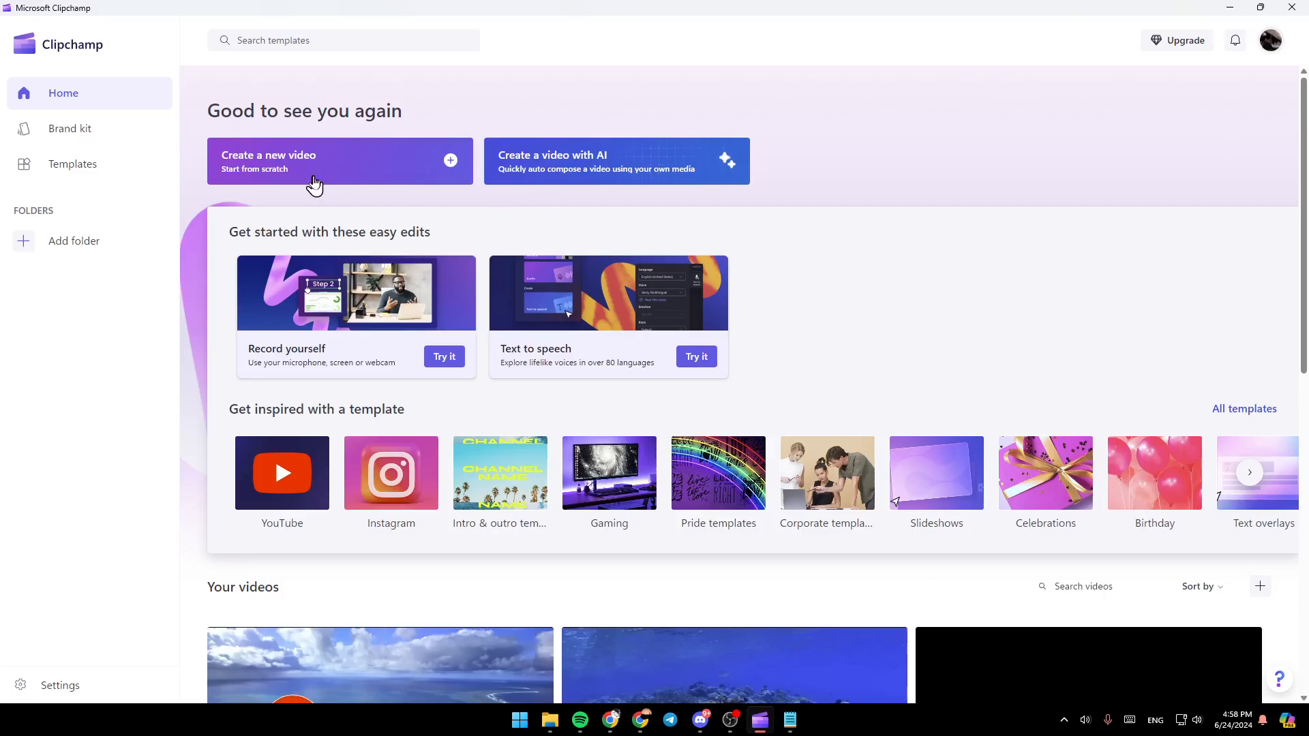
Create a new blank video project from the Clipchamp home page.
{"action": "left_click", "coordinate": [339, 160]}
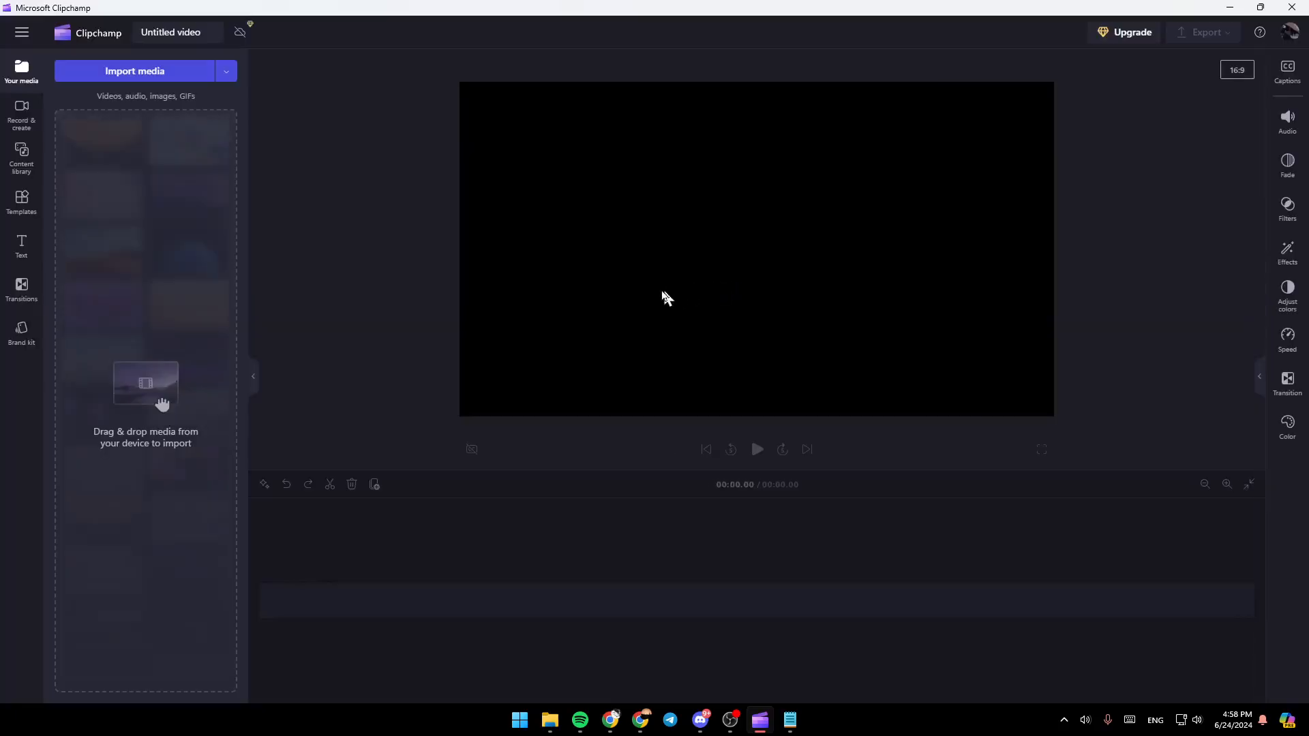
{"action": "mouse_move", "coordinate": [472, 196]}
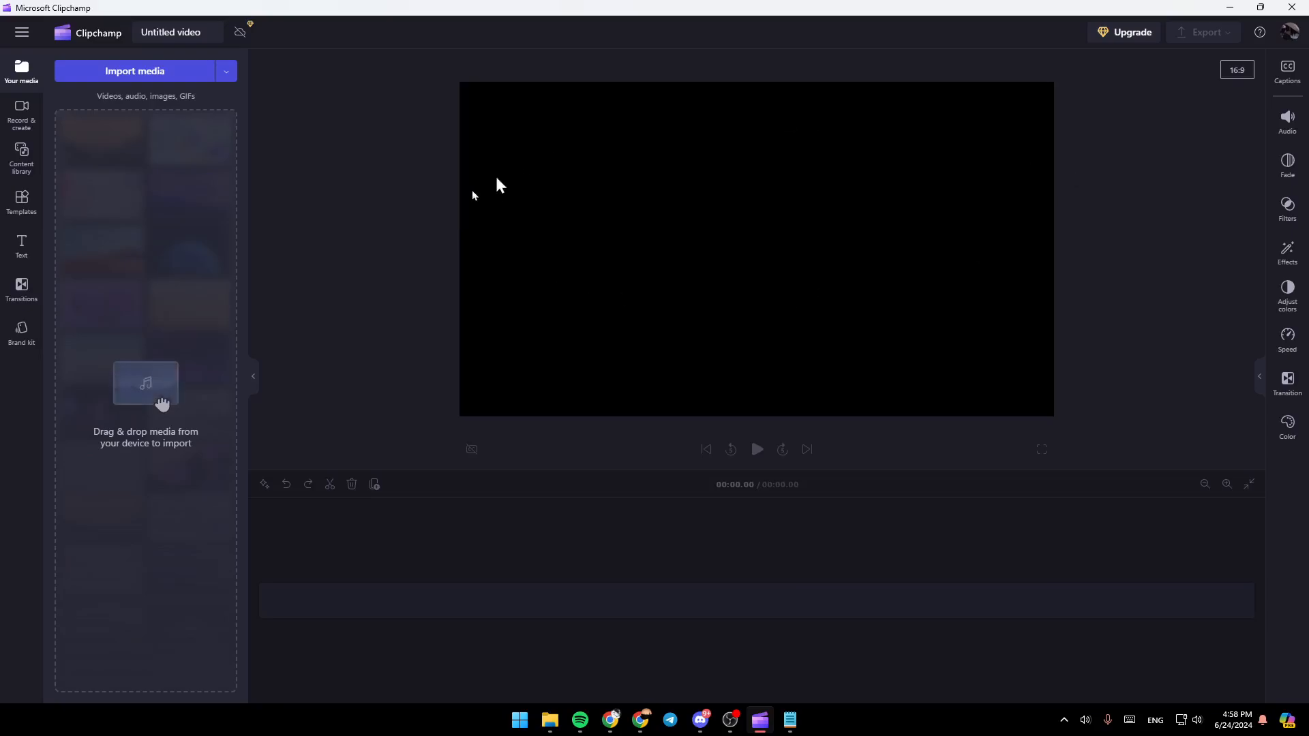
{"action": "mouse_move", "coordinate": [841, 345]}
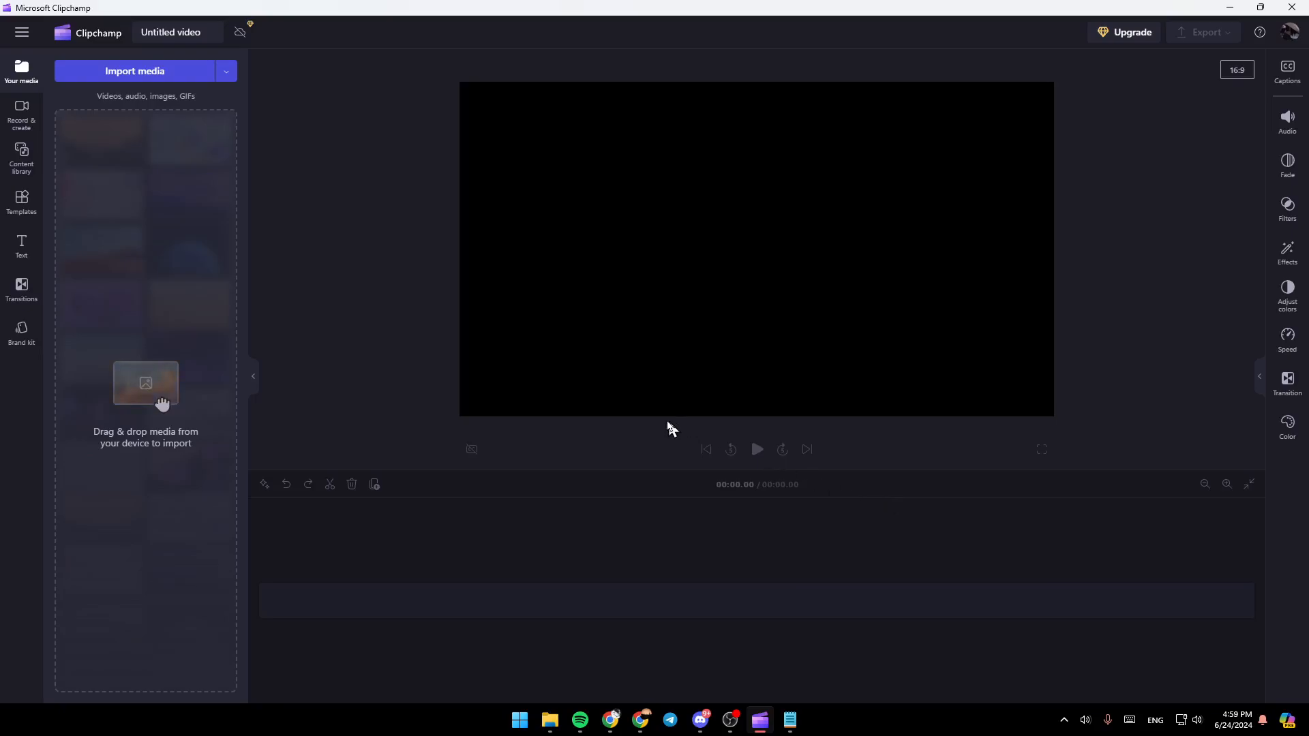
{"action": "mouse_move", "coordinate": [566, 286]}
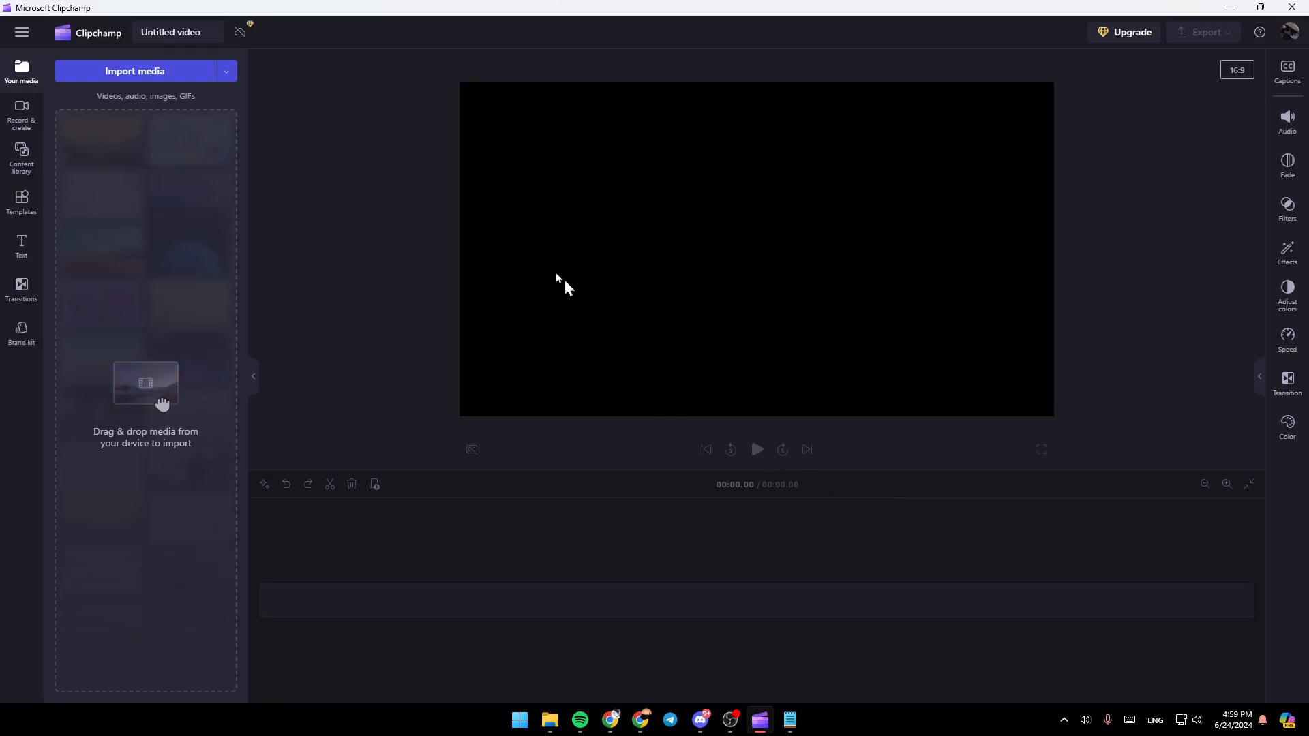
Import 'The Breathtaking Beauty of Nature _ HD' video from Downloads.
{"action": "left_click", "coordinate": [134, 71]}
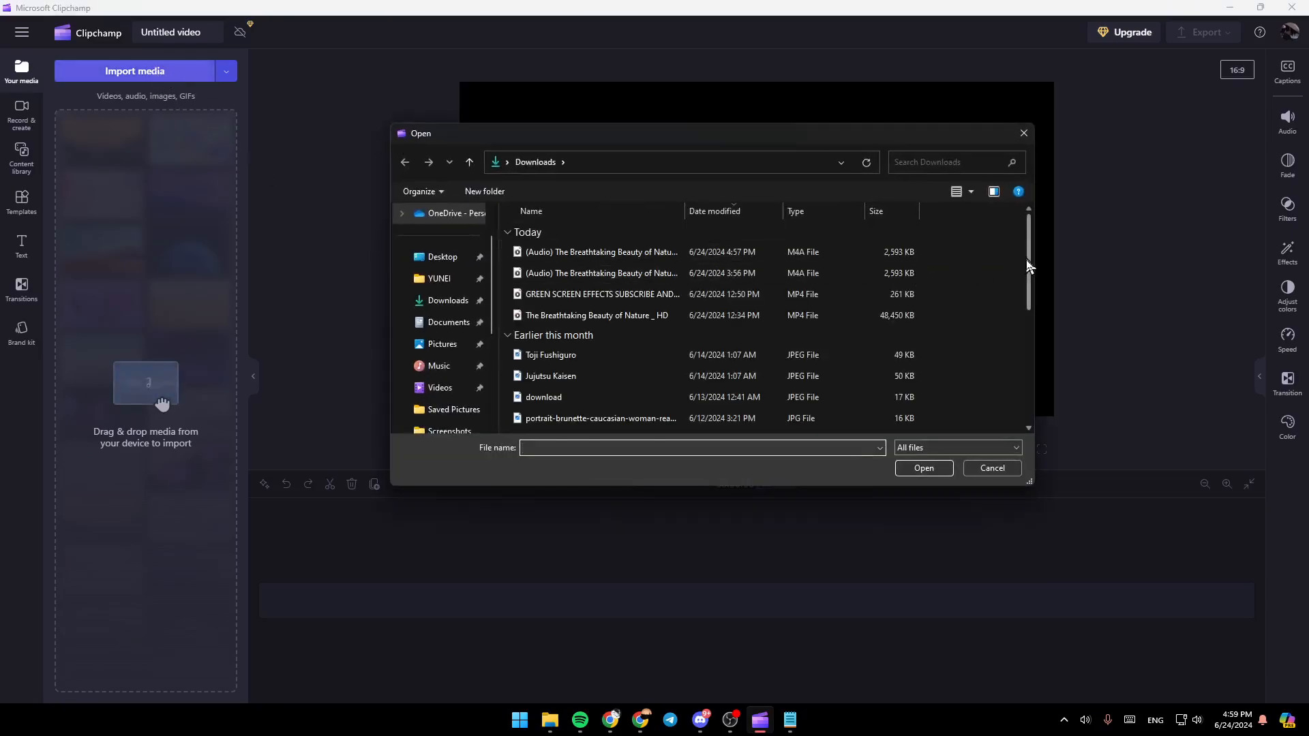
{"action": "left_click", "coordinate": [602, 294]}
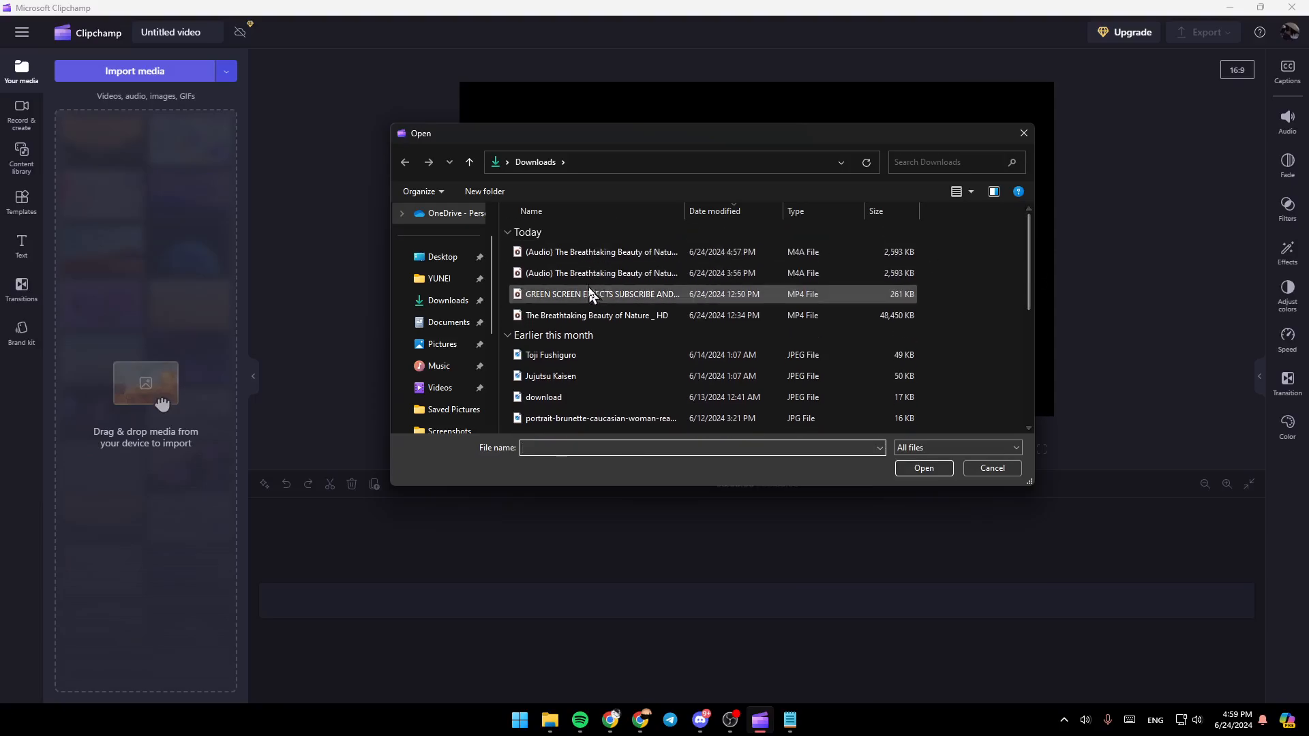
{"action": "scroll", "scroll_direction": "down", "scroll_amount": 3}
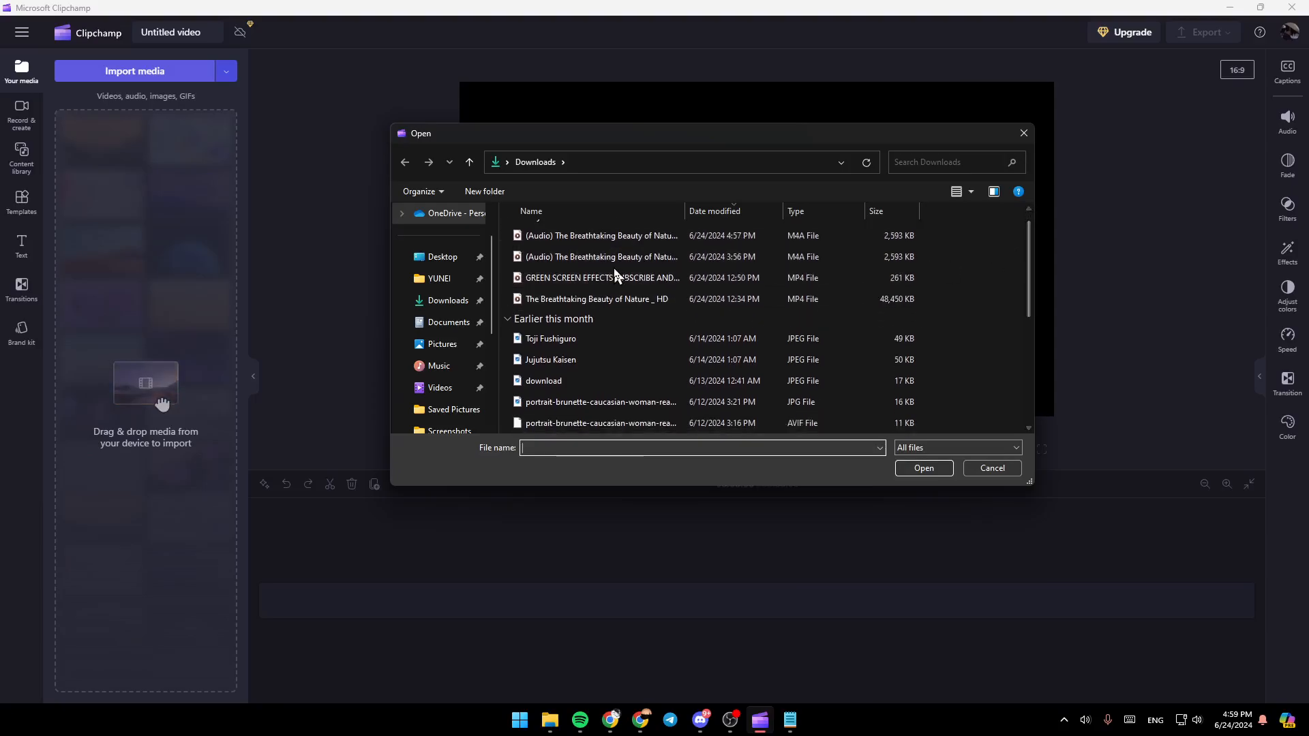
{"action": "left_click", "coordinate": [596, 299]}
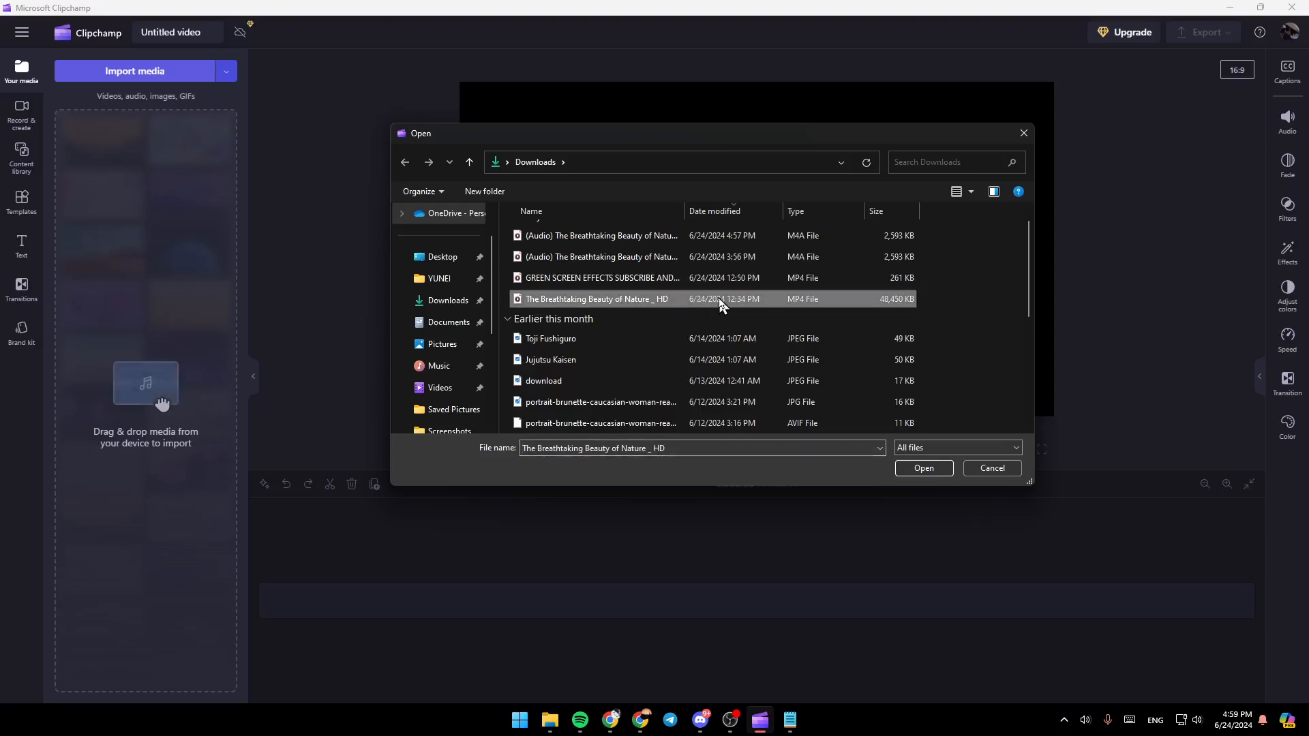
{"action": "left_click", "coordinate": [924, 467]}
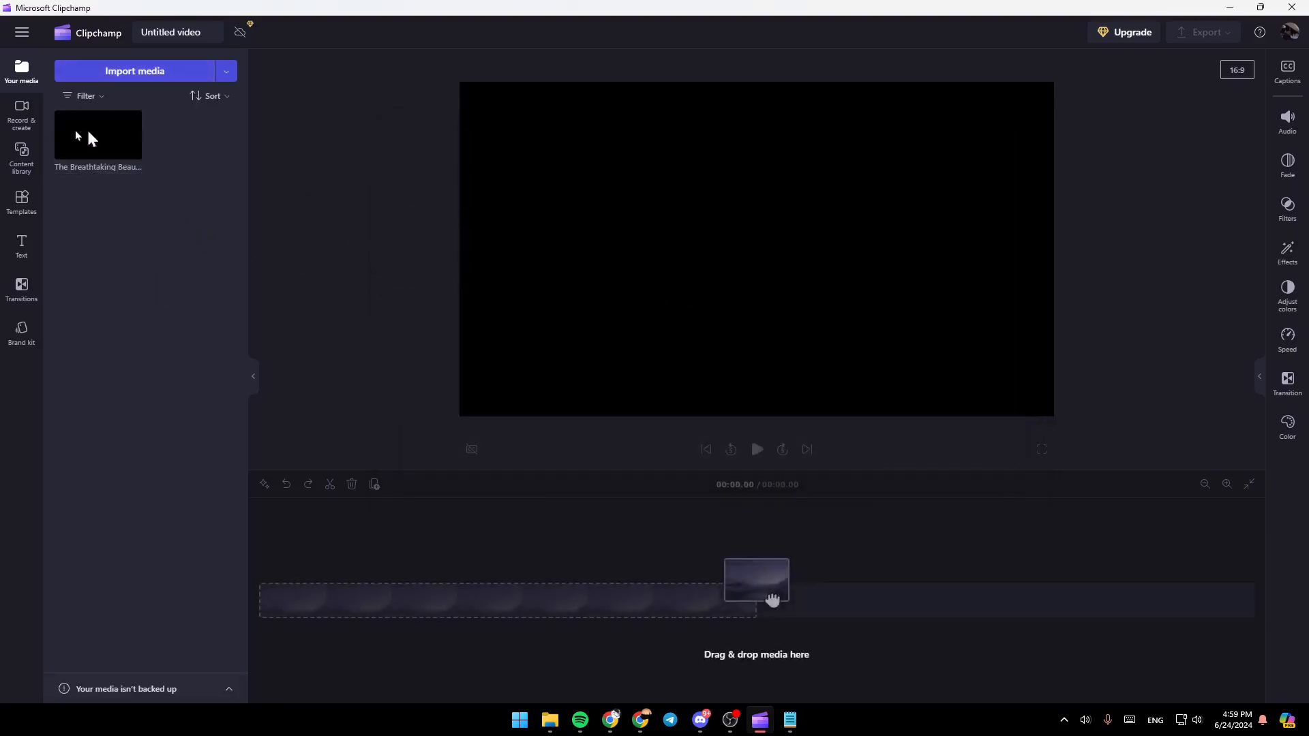
{"action": "mouse_move", "coordinate": [90, 144]}
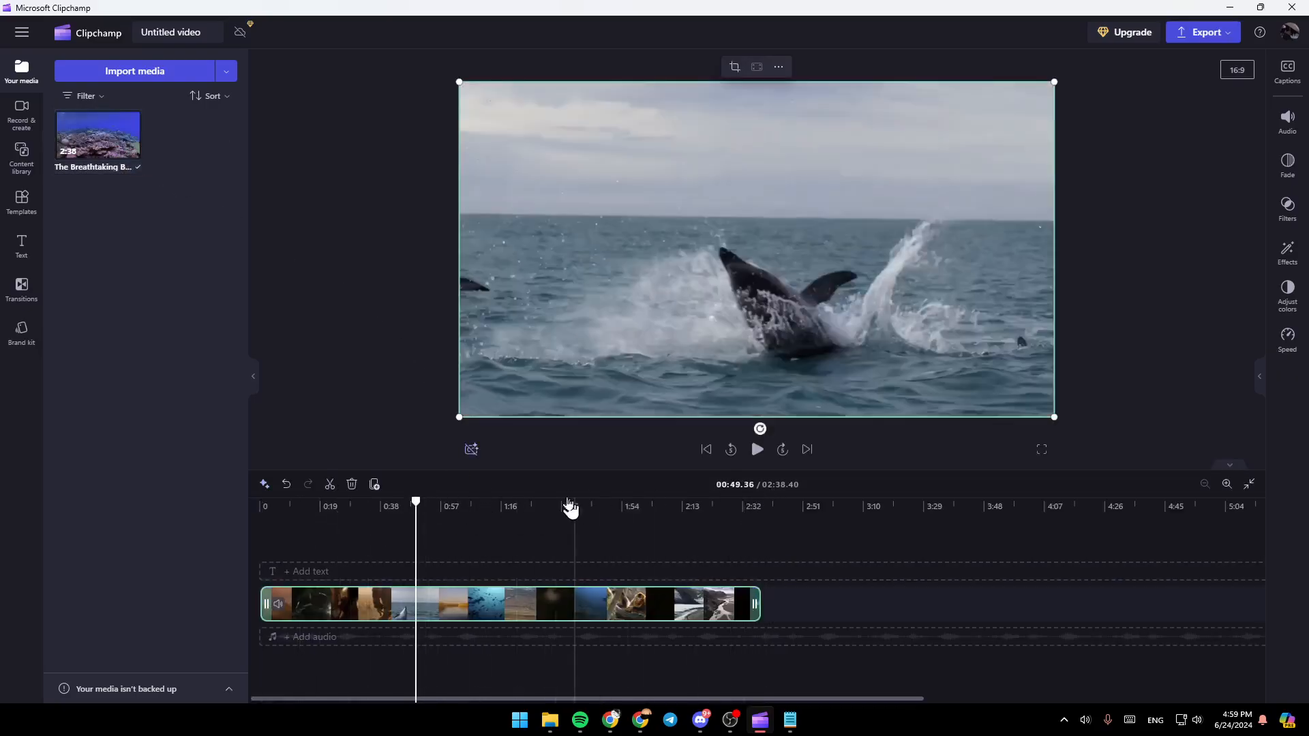
{"action": "mouse_move", "coordinate": [797, 622]}
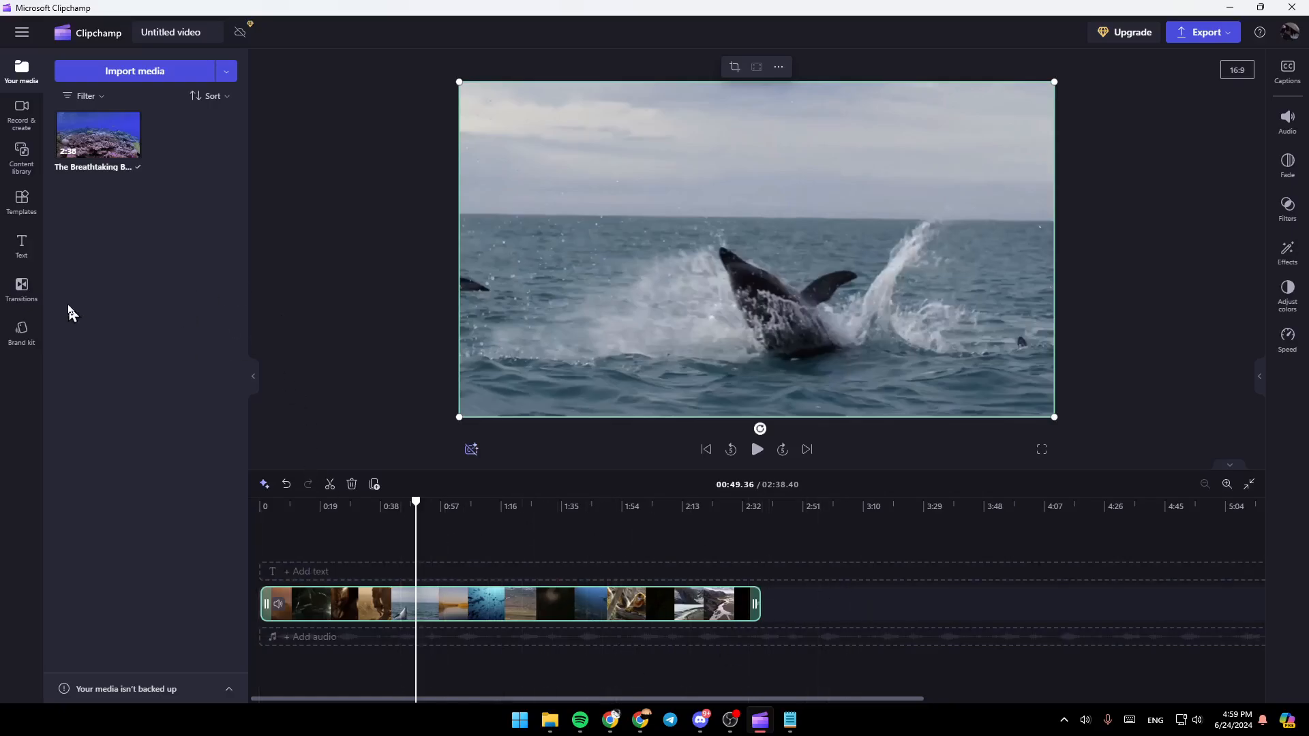
{"action": "mouse_move", "coordinate": [22, 288]}
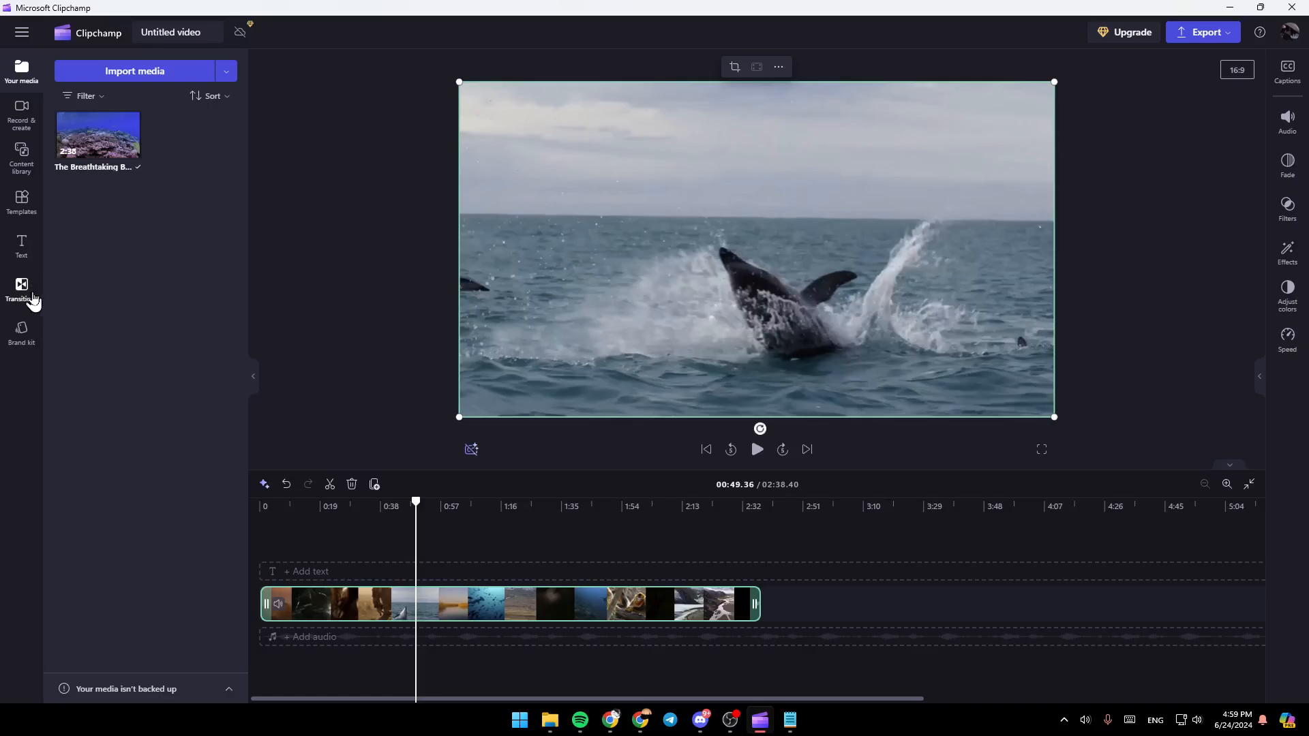
Show the Transitions panel in the left sidebar.
{"action": "left_click", "coordinate": [22, 291]}
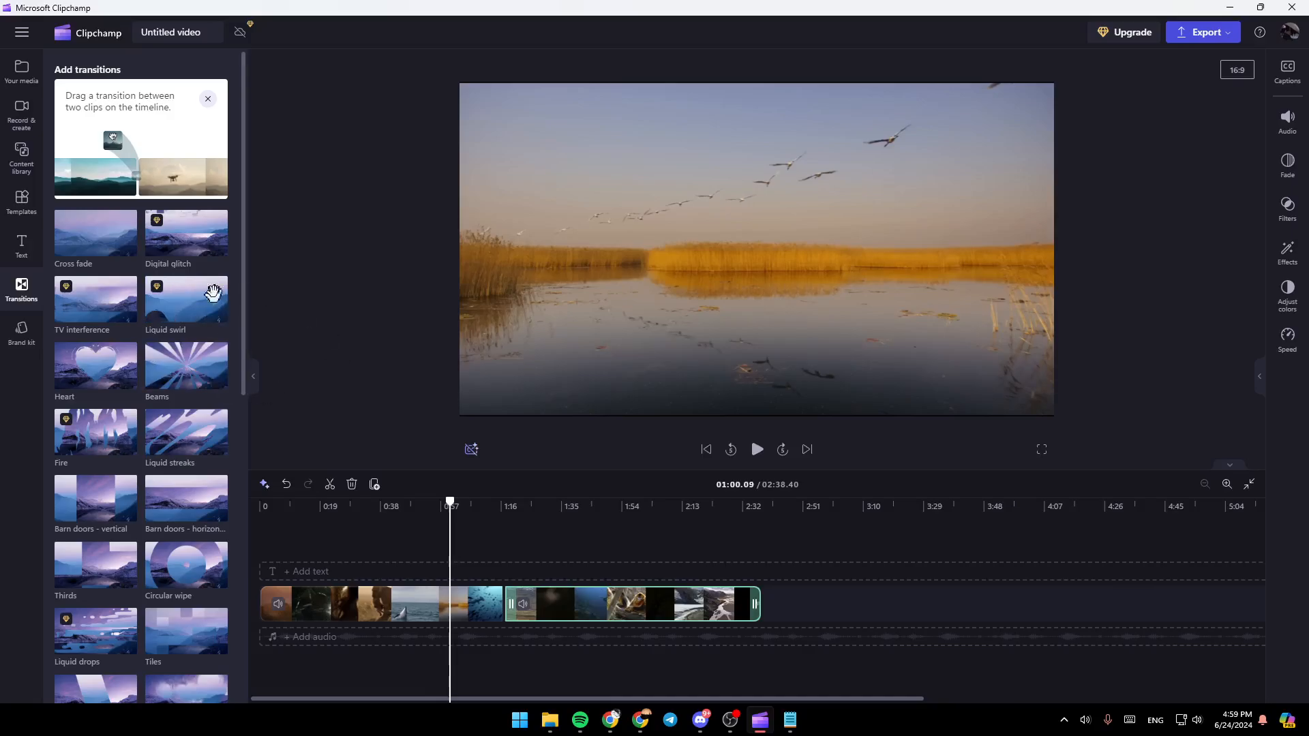
{"action": "mouse_move", "coordinate": [247, 150]}
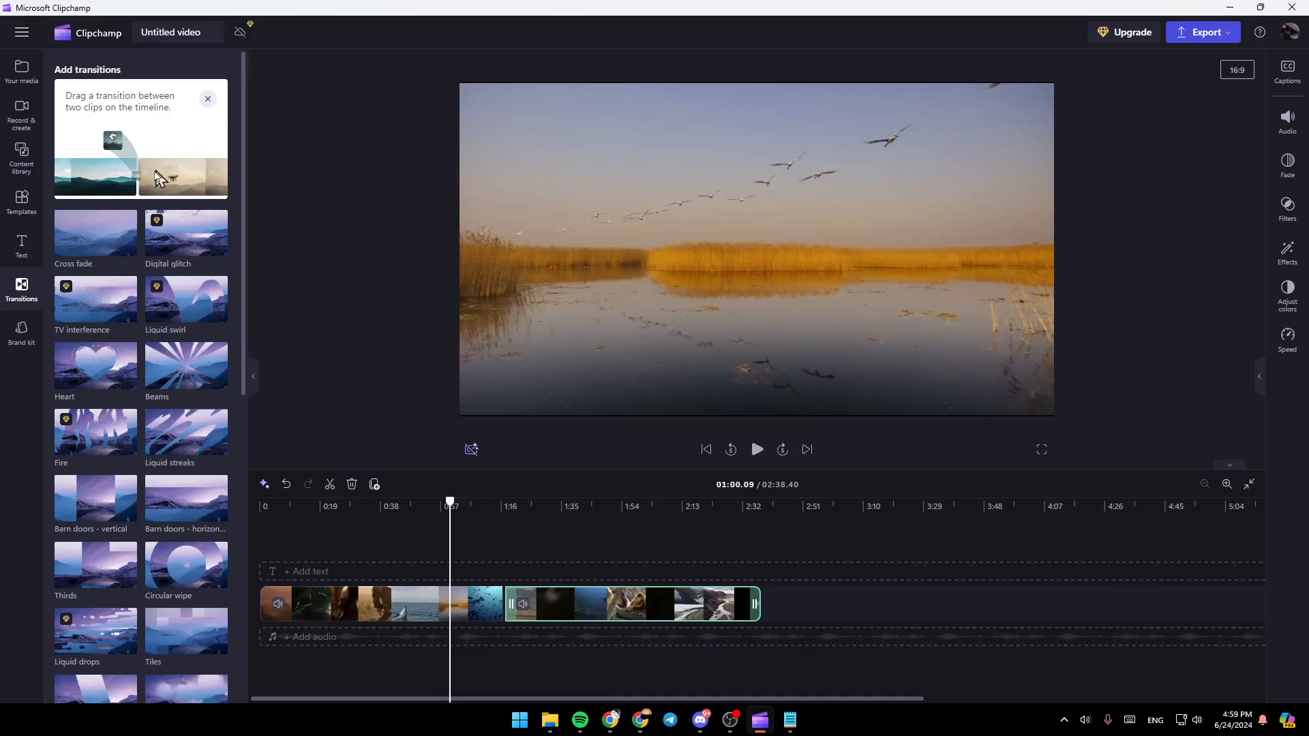
{"action": "mouse_move", "coordinate": [117, 113]}
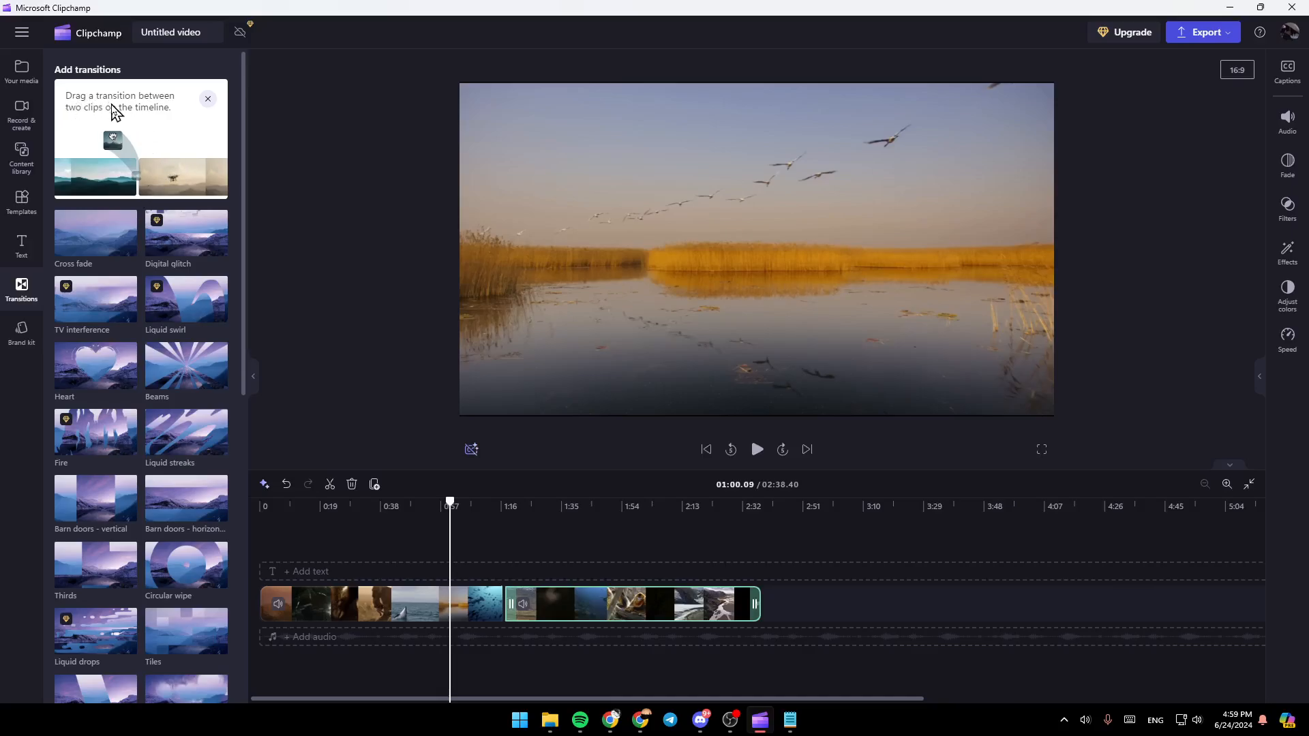
{"action": "mouse_move", "coordinate": [186, 307]}
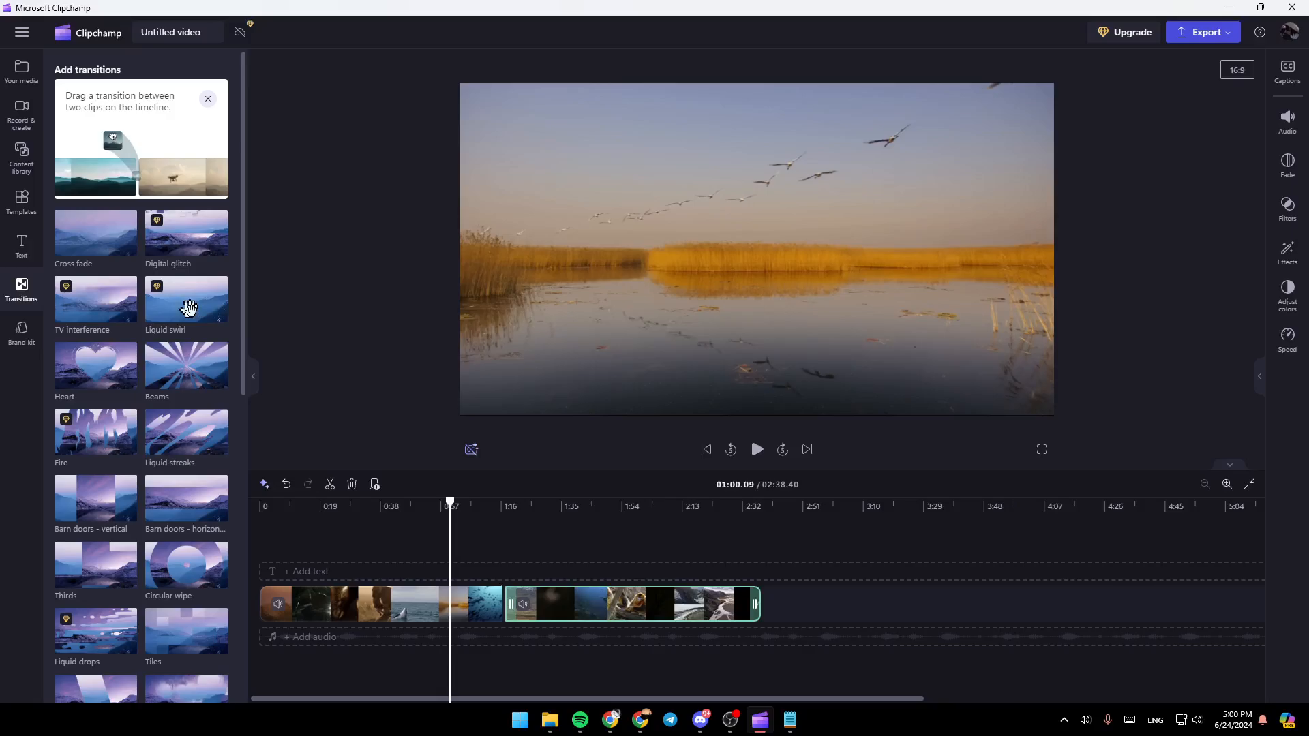
Scroll the Transitions panel to find the Cross fade transition.
{"action": "scroll", "scroll_direction": "down", "scroll_amount": 3}
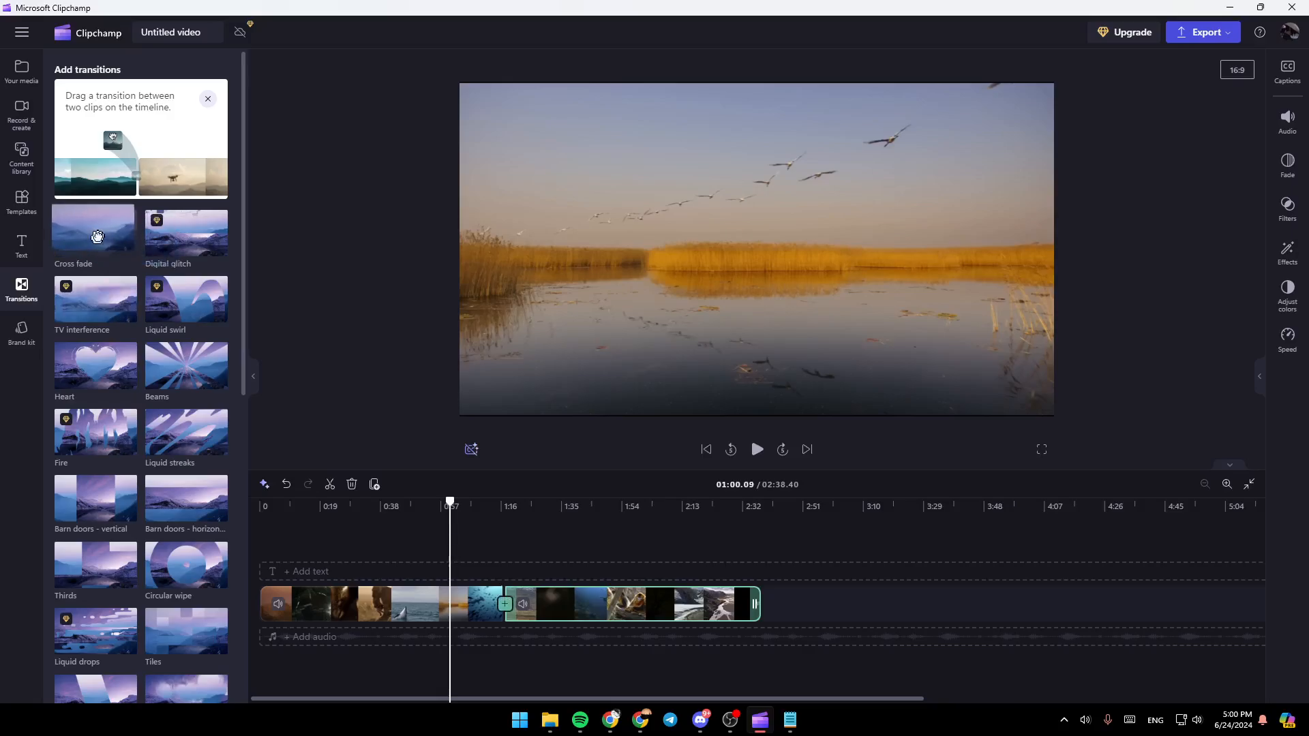
{"action": "mouse_move", "coordinate": [505, 603]}
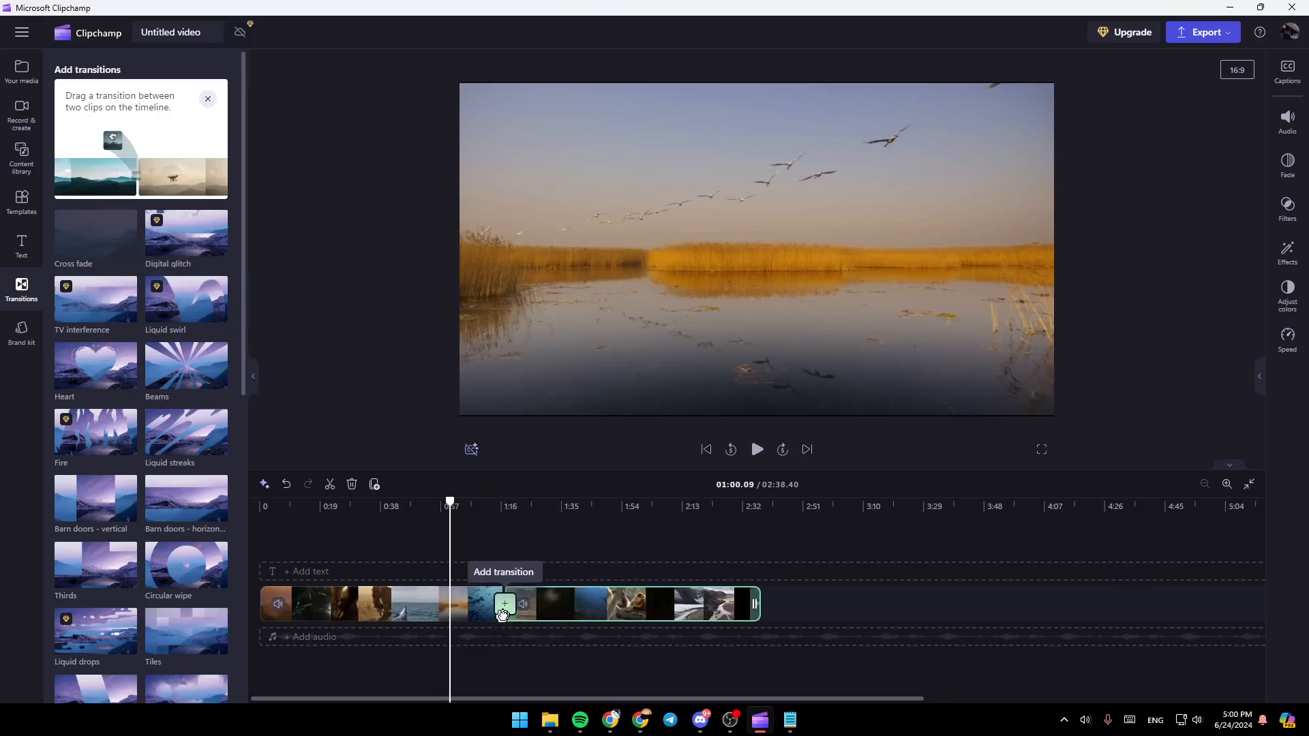